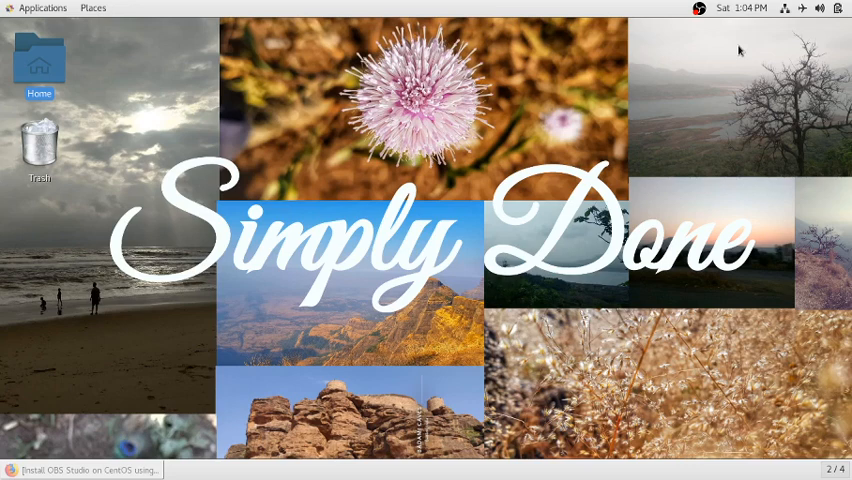
# Step: Search the GNOME applications overview for 'a', then clear the search
pyautogui.write('ap')
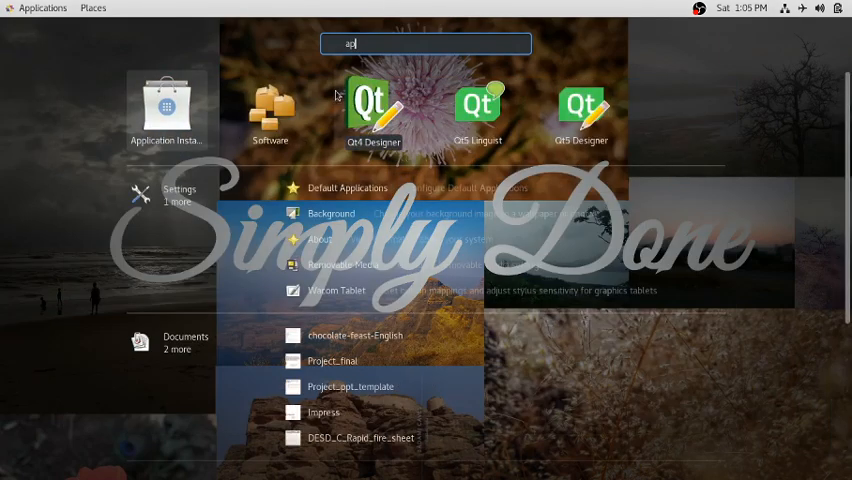
pyautogui.press('BackSpace')
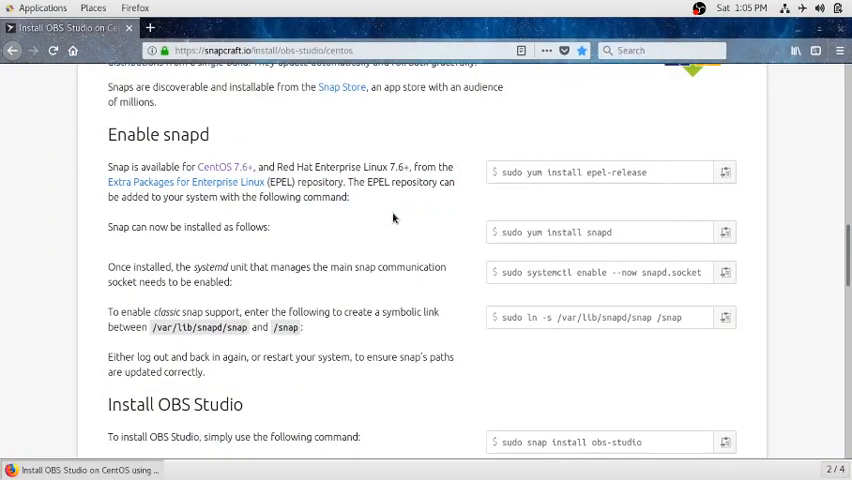
pyautogui.moveTo(489, 255)
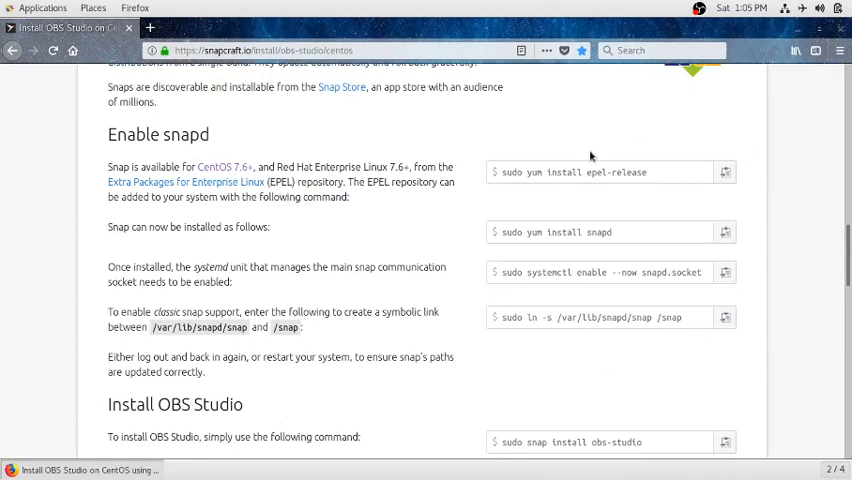
pyautogui.scroll(-3)
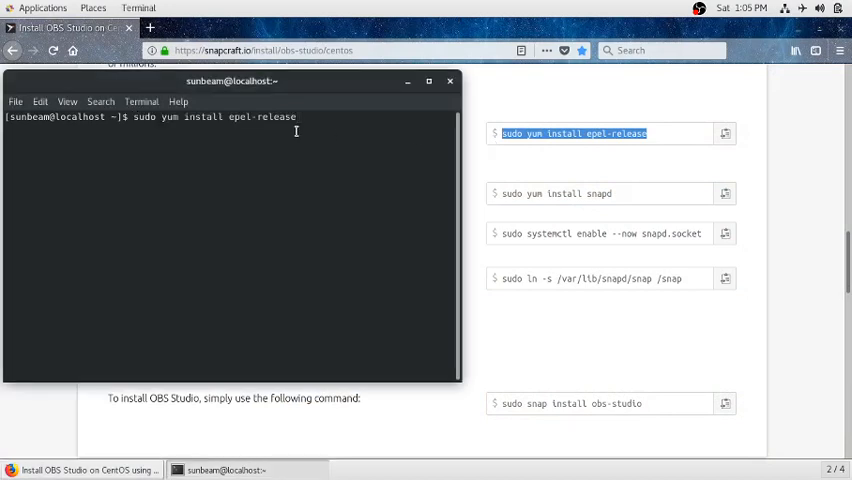
# Step: Run 'sudo yum install epel-release' (already installed), then start 'sudo yum install snapd' and cancel it
pyautogui.press('Return')
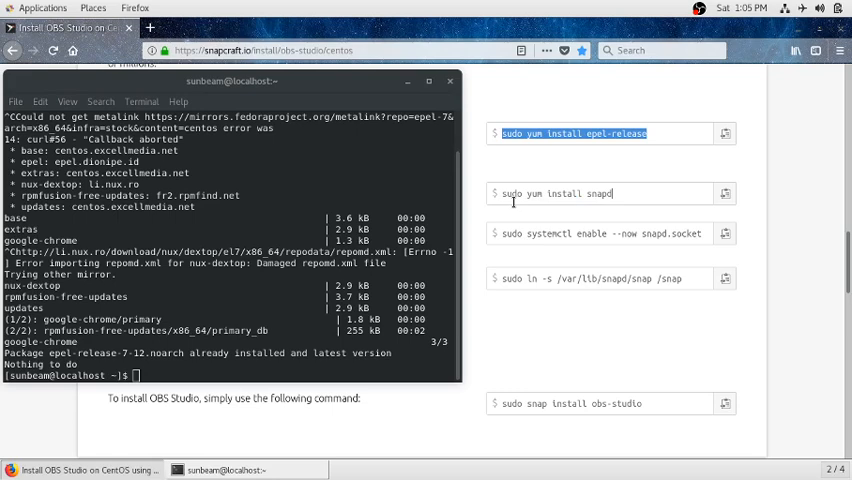
pyautogui.doubleClick(555, 193)
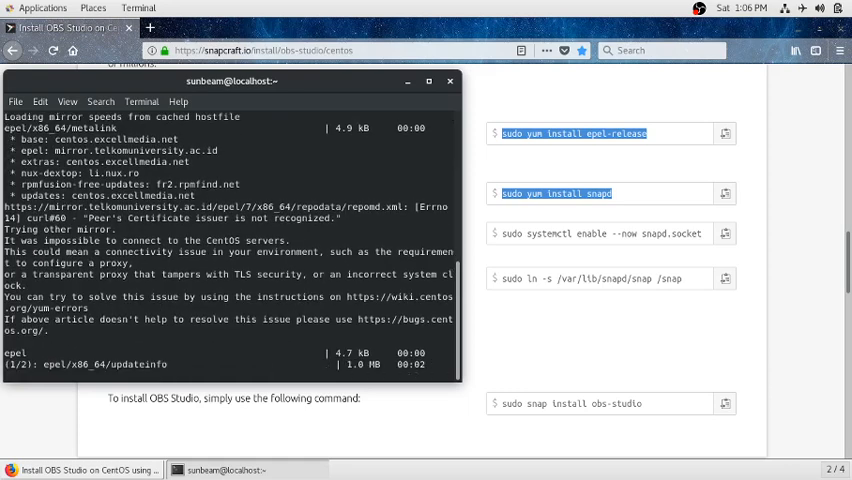
pyautogui.press('ctrl+c')
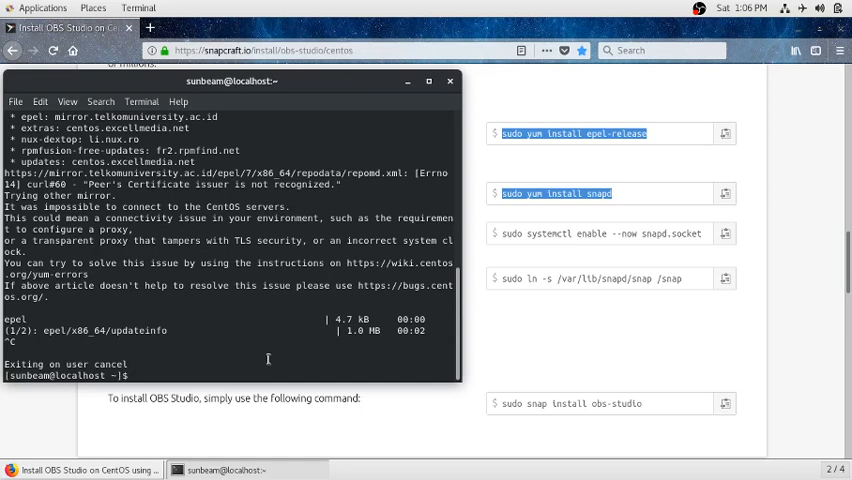
# Step: Enable snapd.socket, symlink /var/lib/snapd/snap to /snap, and run 'sudo snap install obs-studio'
pyautogui.doubleClick(685, 233)
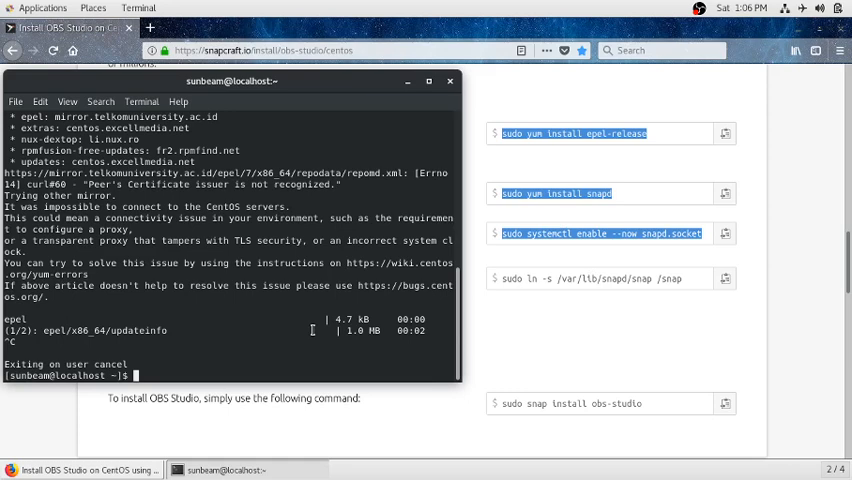
pyautogui.write('sudo systemctl enable --now snapd.socket')
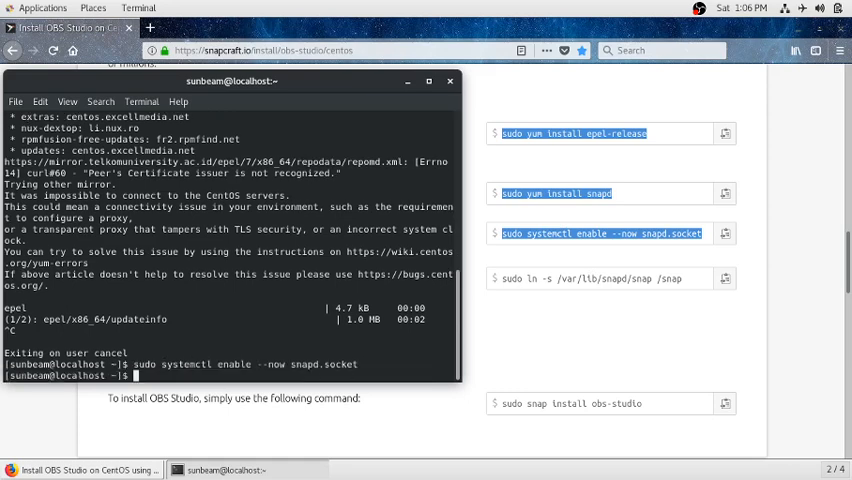
pyautogui.moveTo(448, 421)
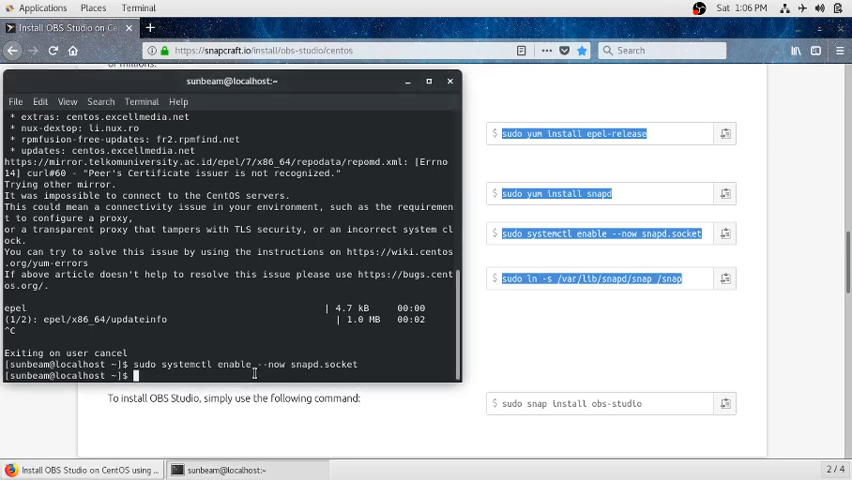
pyautogui.write('sudo ln -s /var/lib/snapd/snap /snap')
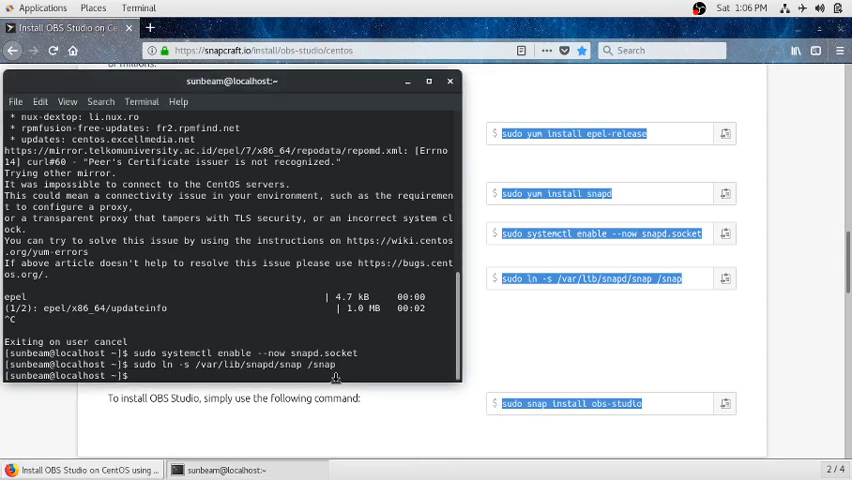
pyautogui.write('sudo snap install obs-studio')
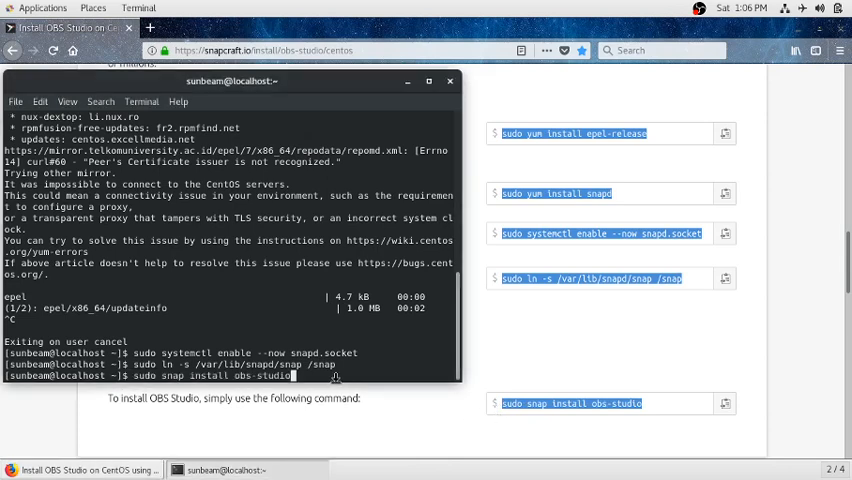
pyautogui.press('Return')
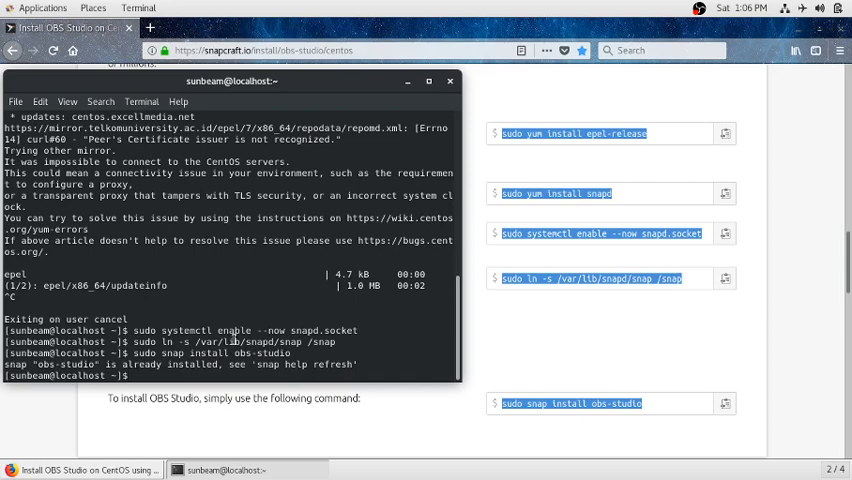
pyautogui.moveTo(410, 93)
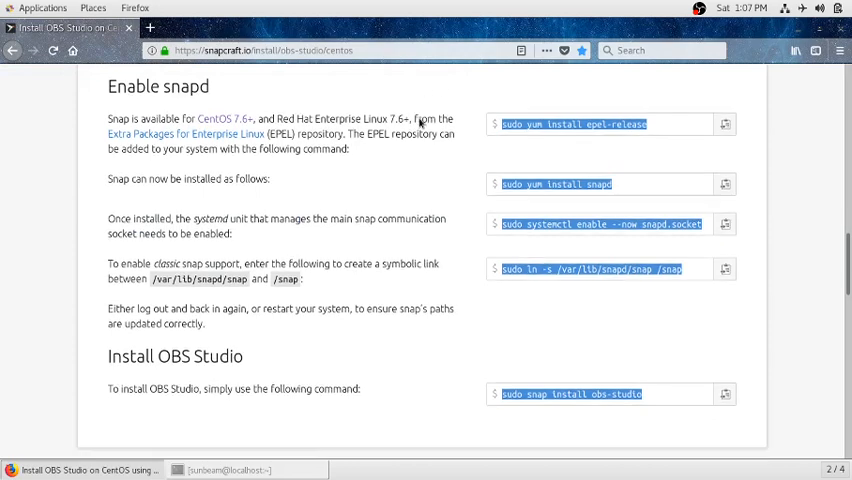
# Step: Minimize Firefox and search the app overview for 'obs' to show OBS Studio
pyautogui.scroll(-3)
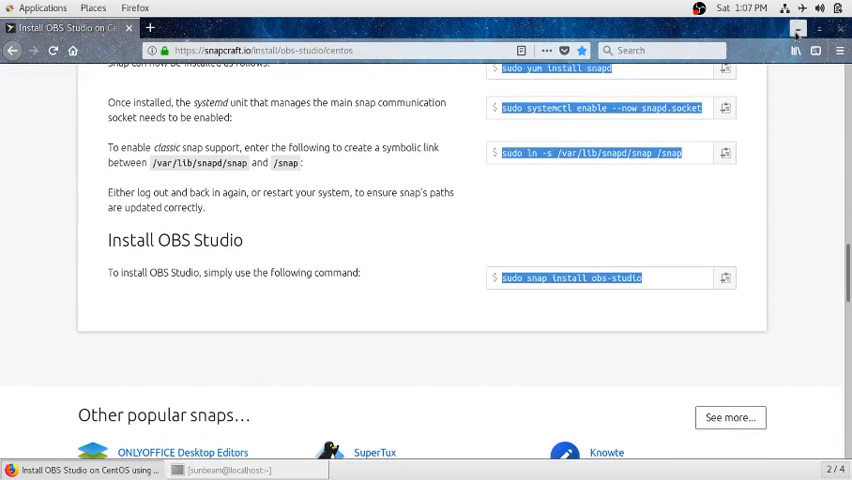
pyautogui.click(799, 29)
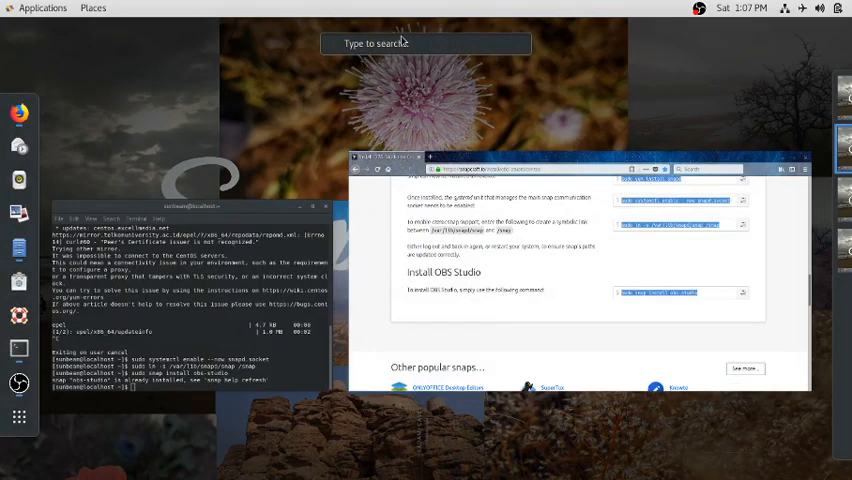
pyautogui.write('obs')
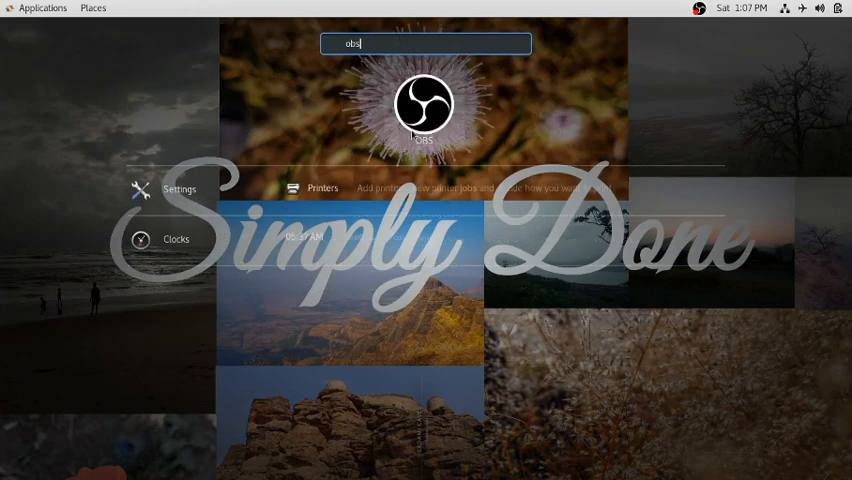